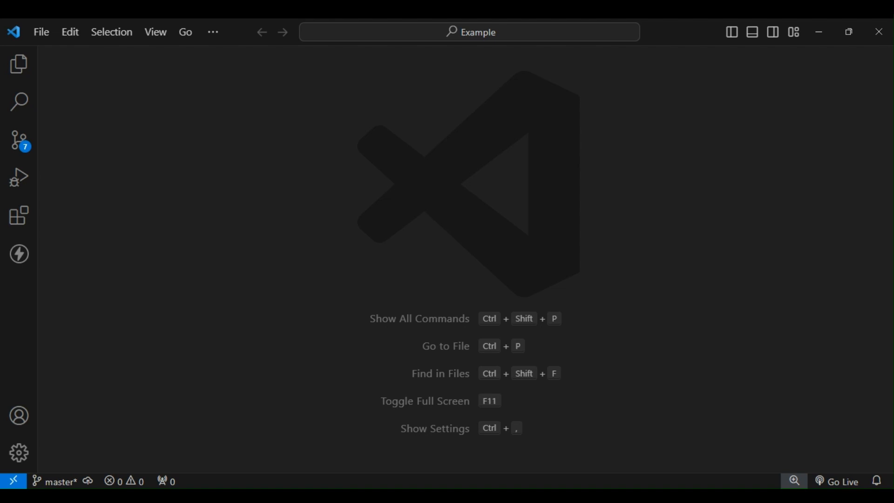
- Open the Extensions view and search the marketplace for 'code spell checker'
text(Ctrl + Shift + X)
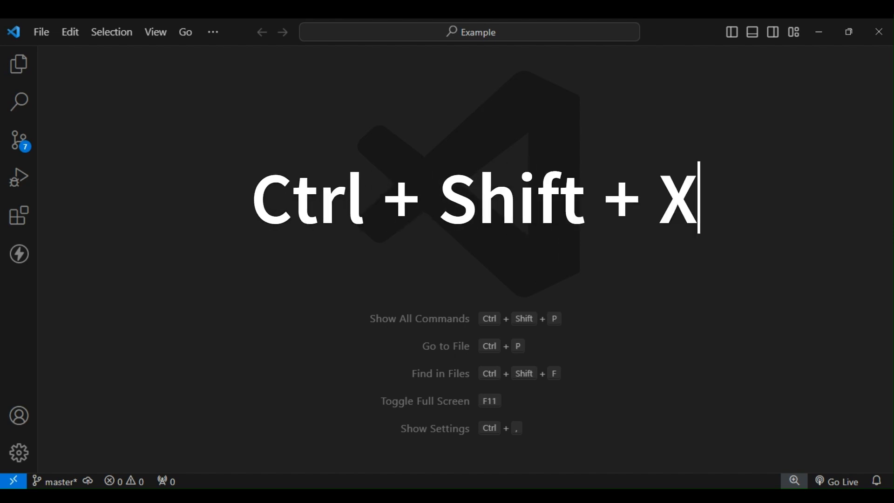
mouse_move(18, 215)
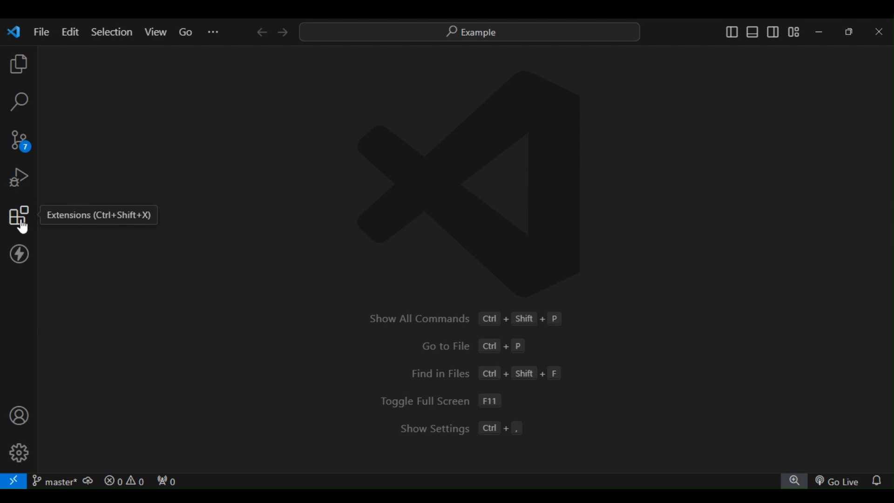
click(19, 214)
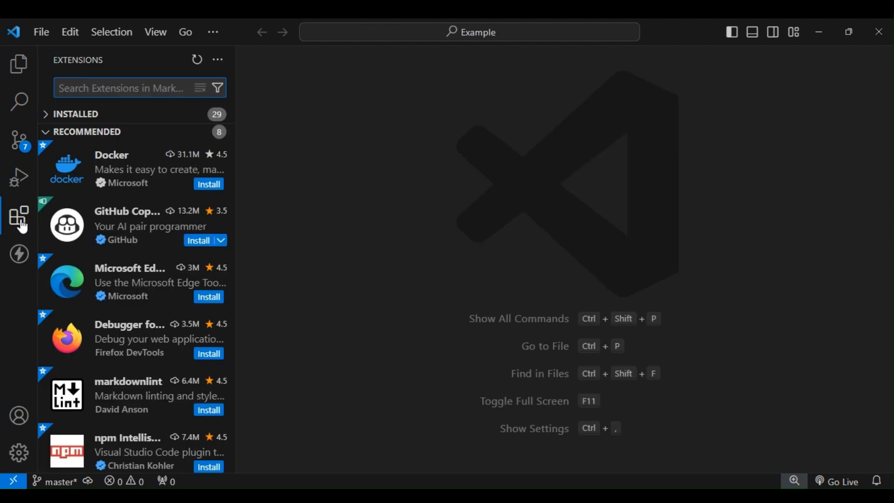
click(121, 88)
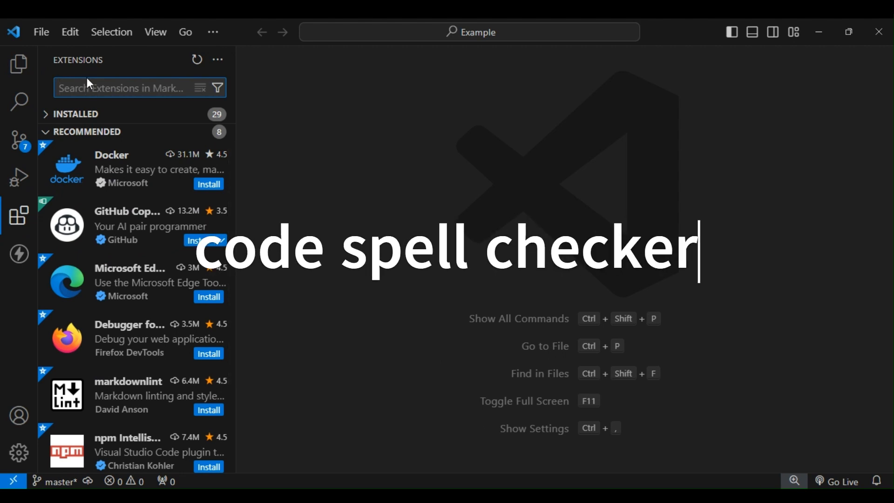
text(code spell)
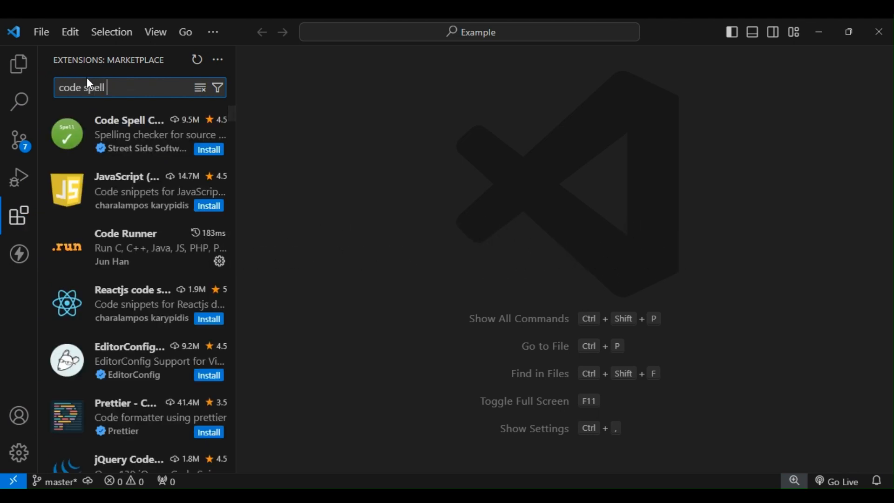
text(checker)
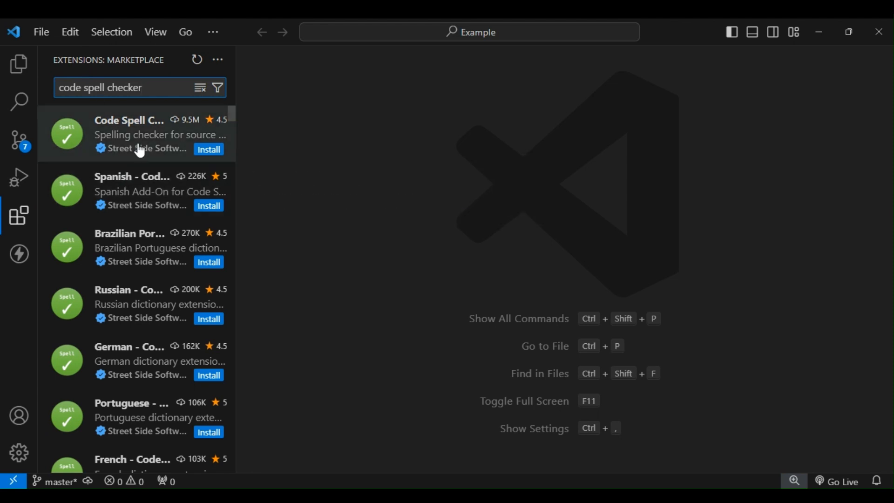
- Install Code Spell Checker by Street Side Software from its details page
click(135, 135)
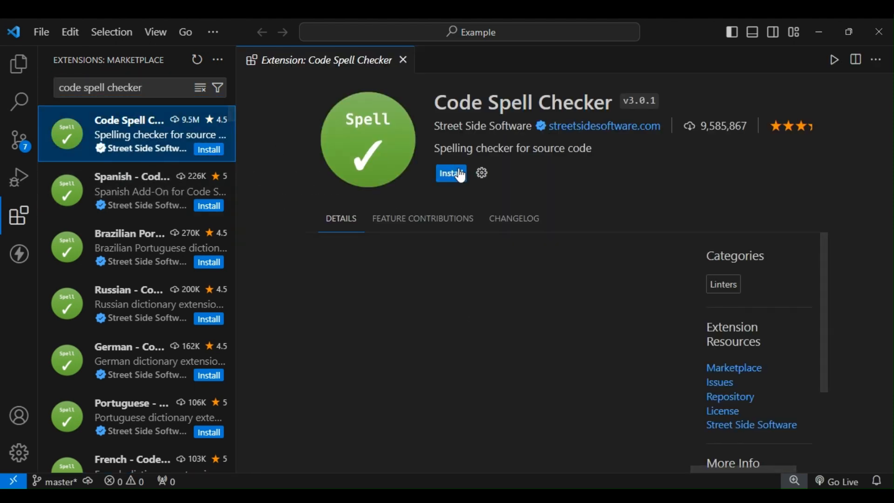
click(451, 173)
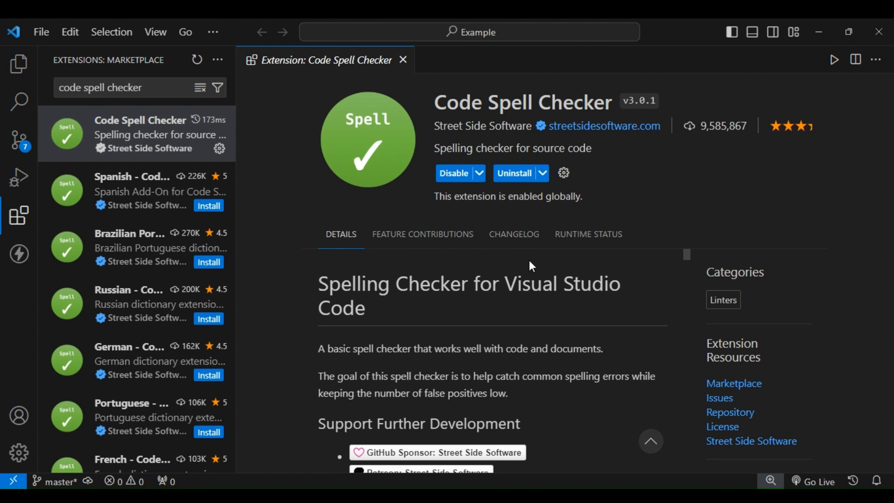
mouse_move(17, 64)
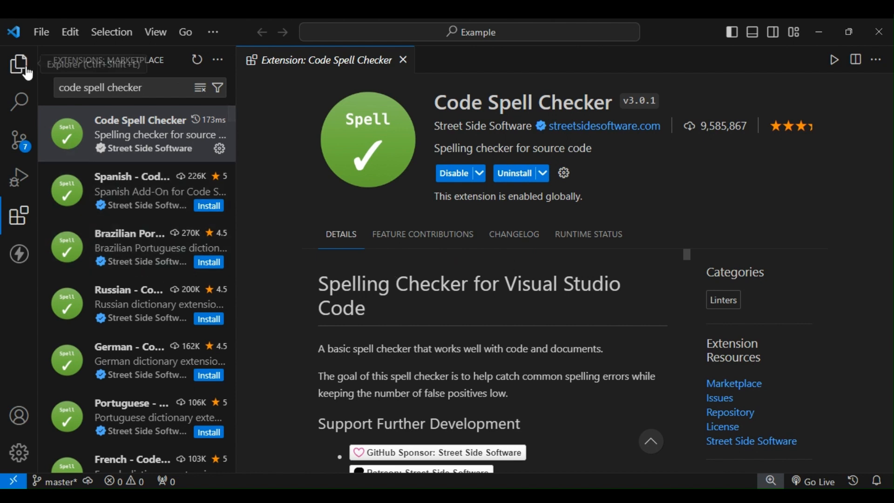
- Open examplefile.js from the Explorer and hide the sidebar to reveal underlined misspellings
click(18, 59)
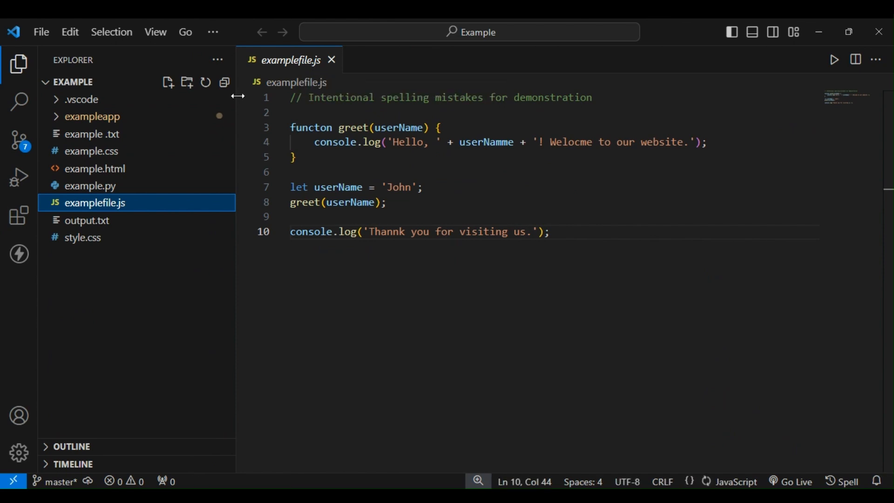
click(18, 60)
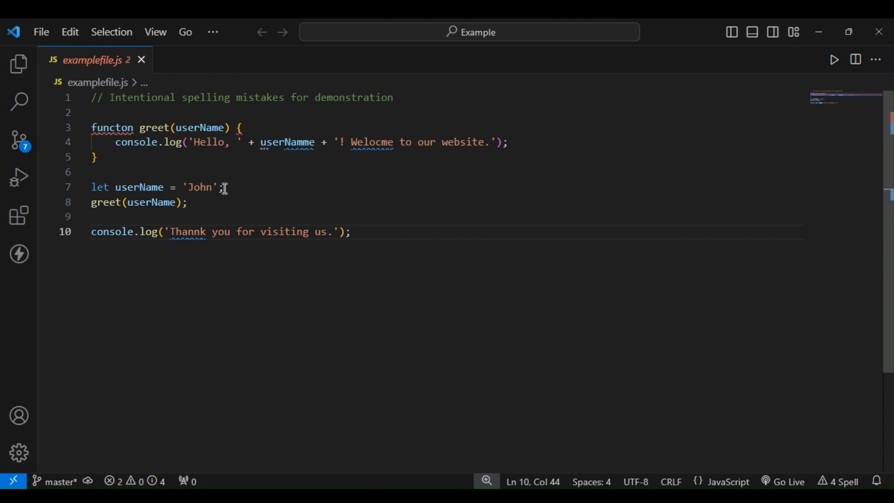
mouse_move(235, 194)
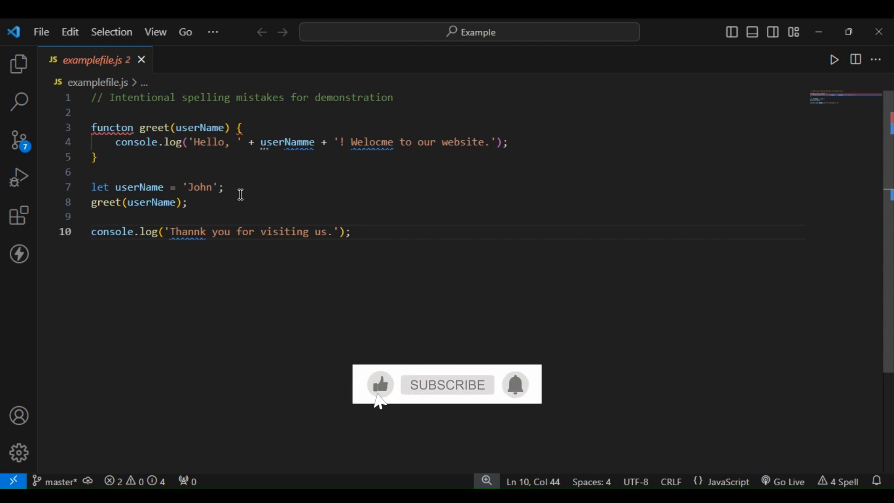
click(380, 385)
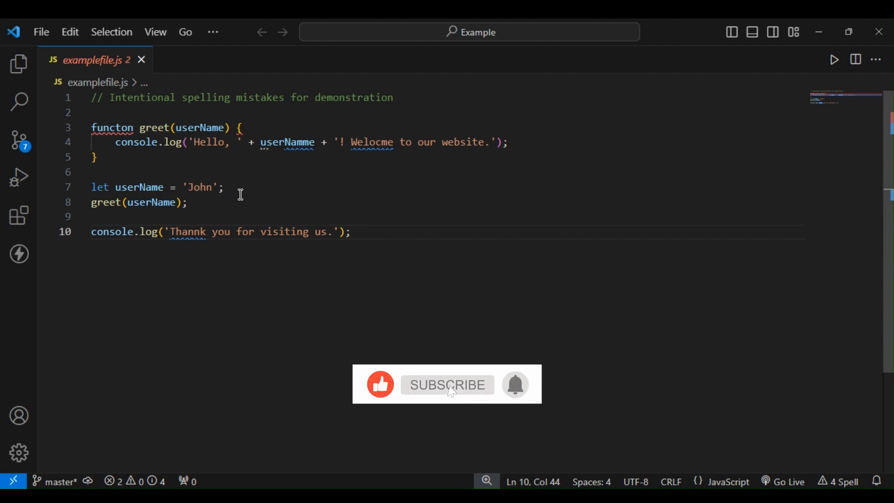
click(447, 385)
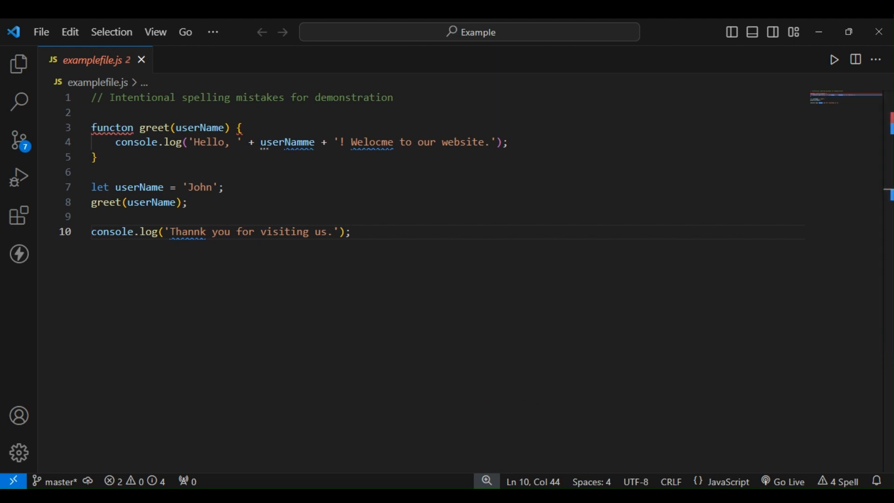
mouse_move(316, 233)
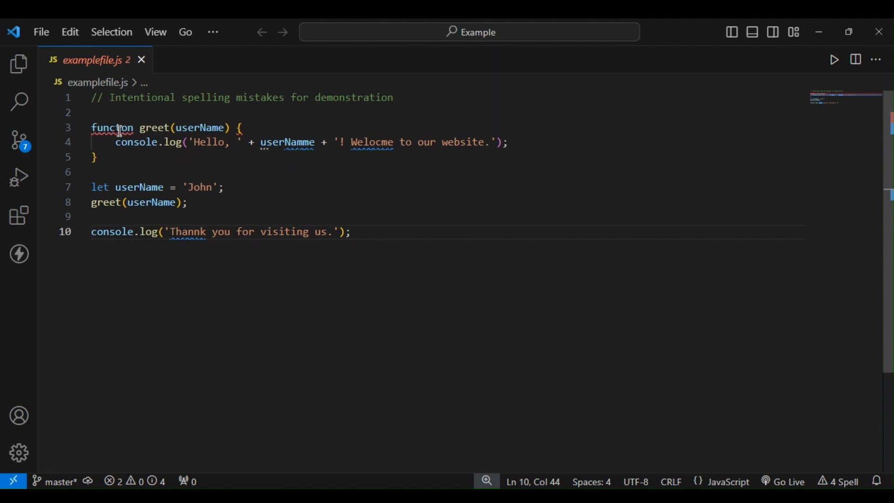
mouse_move(119, 129)
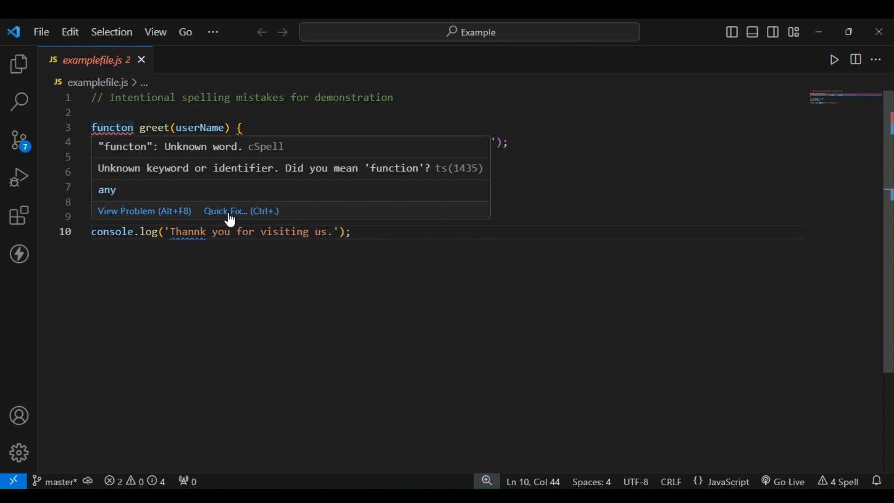
- Replace functon with 'function' using the spell checker's Quick Fix suggestion
click(225, 210)
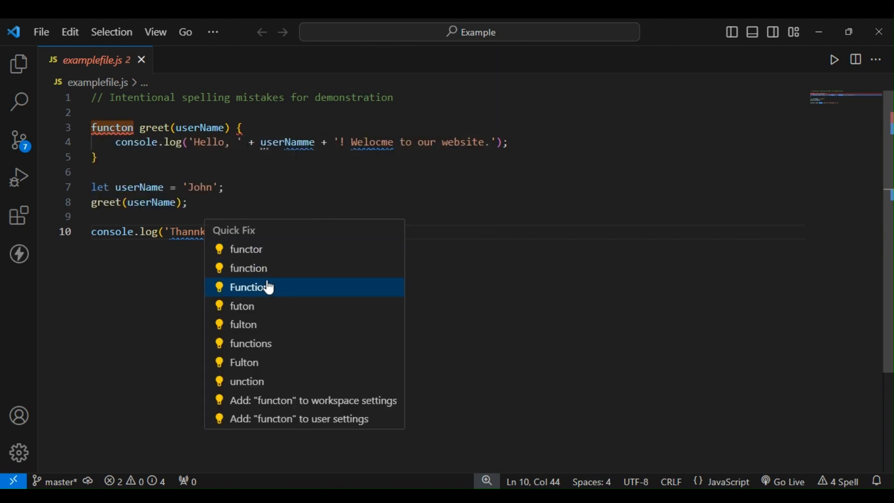
click(248, 268)
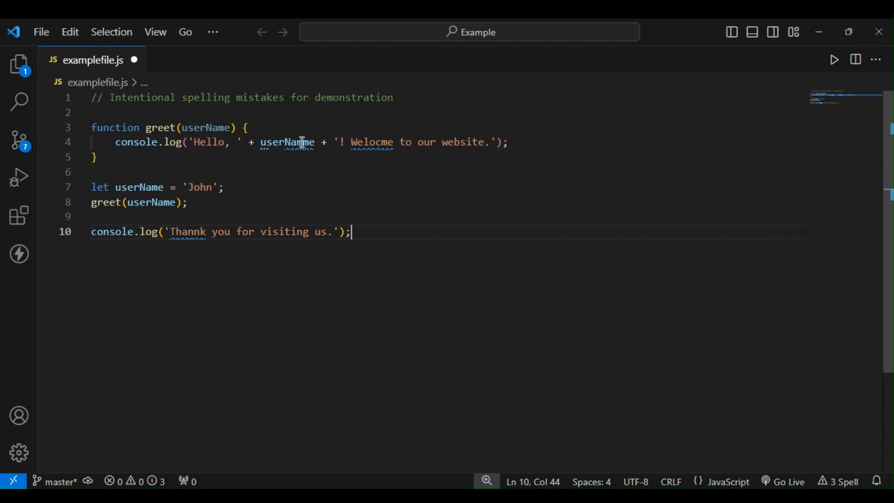
mouse_move(303, 141)
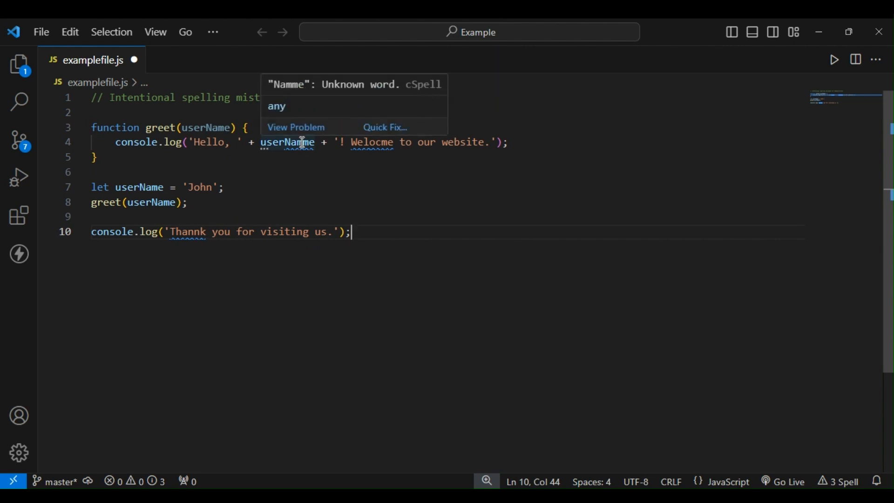
- Quick Fix Thannk to Thank, Welocme to Welcome, and userNamme to userName
click(186, 232)
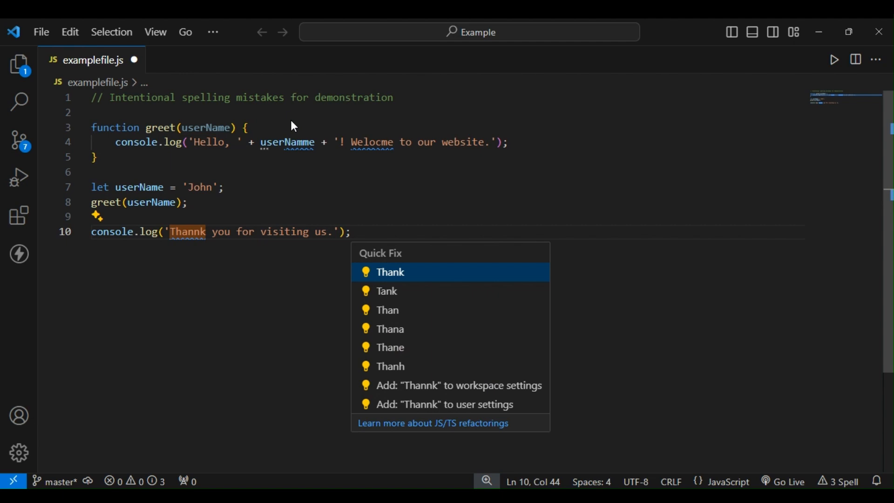
mouse_move(396, 278)
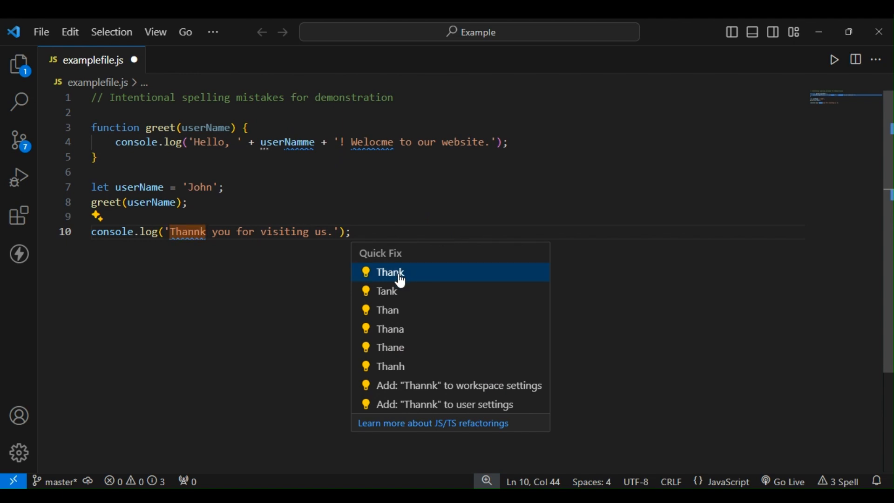
click(389, 272)
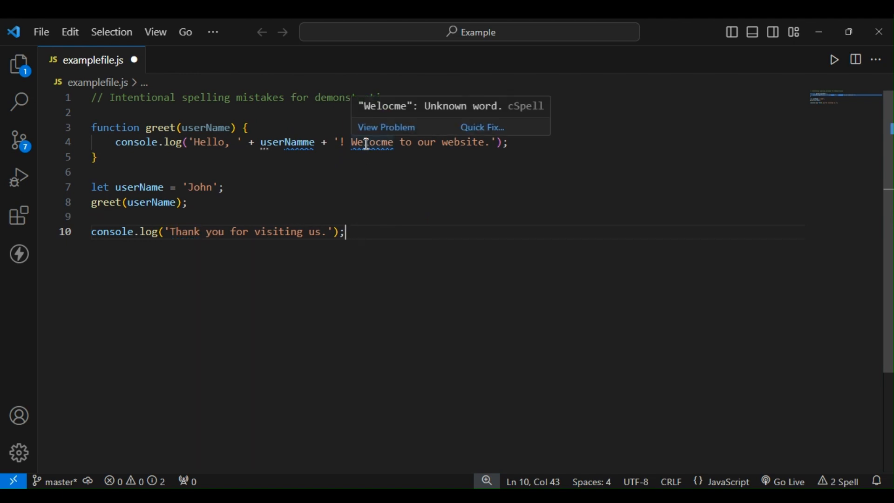
click(482, 128)
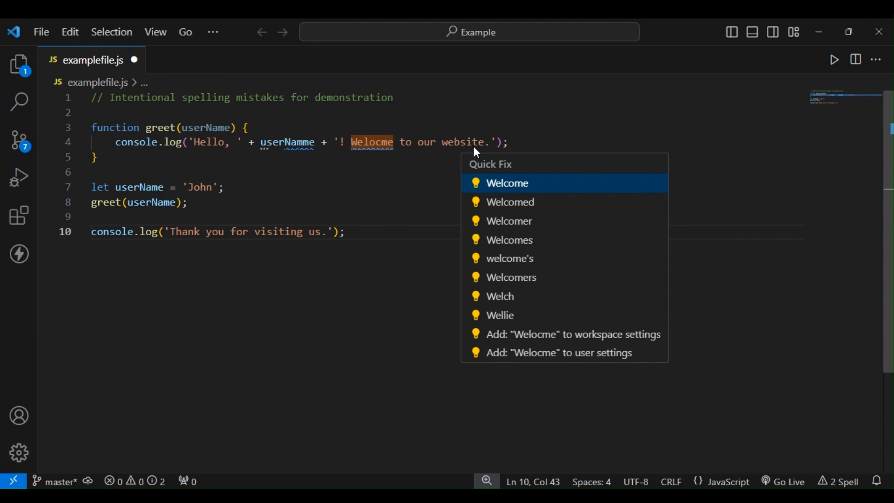
click(507, 183)
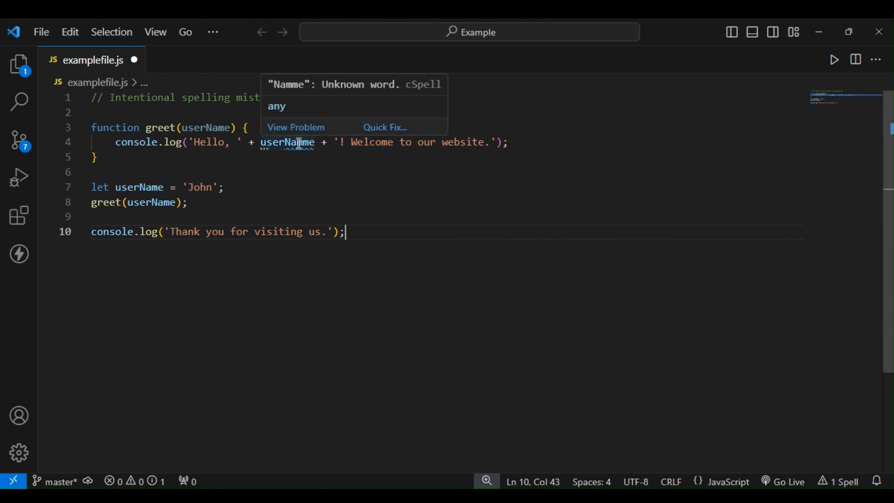
click(385, 127)
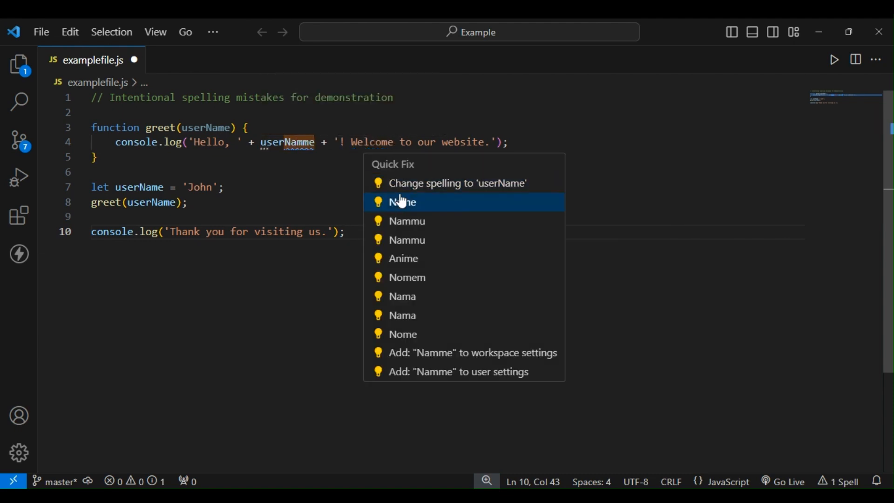
click(457, 183)
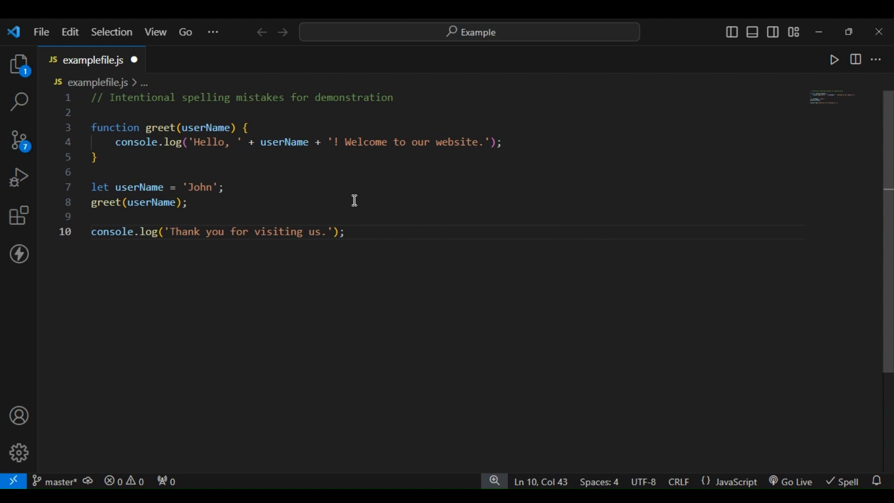